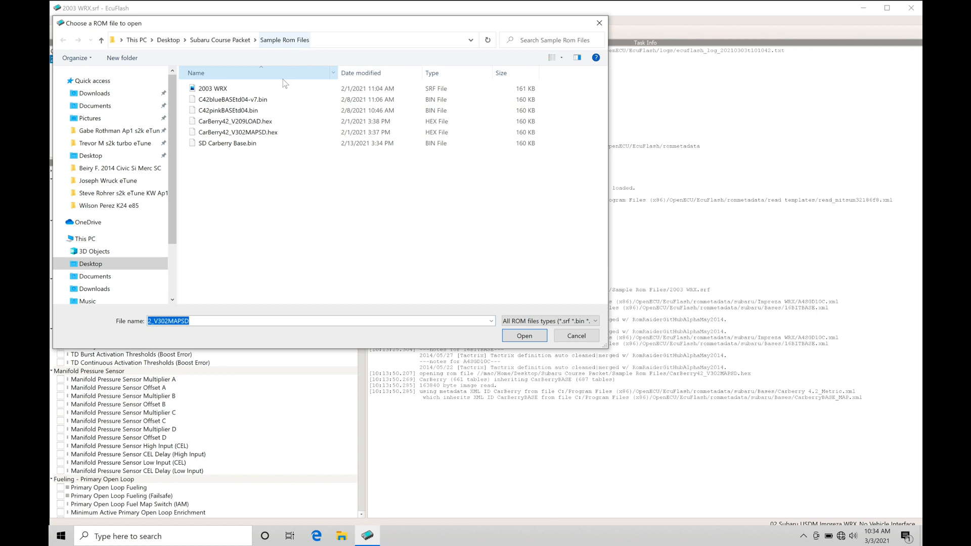
{"action": "mouse_move", "coordinate": [212, 88]}
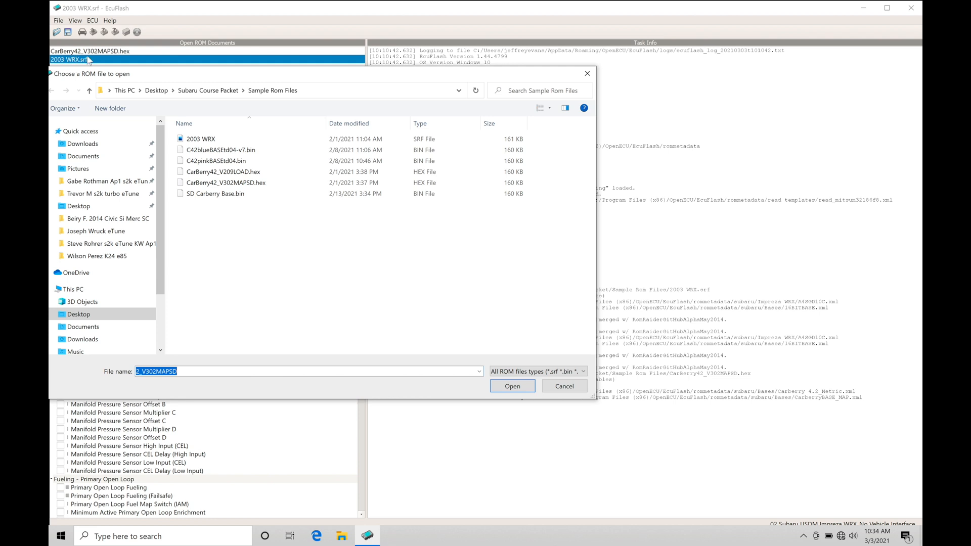
{"action": "mouse_move", "coordinate": [240, 110]}
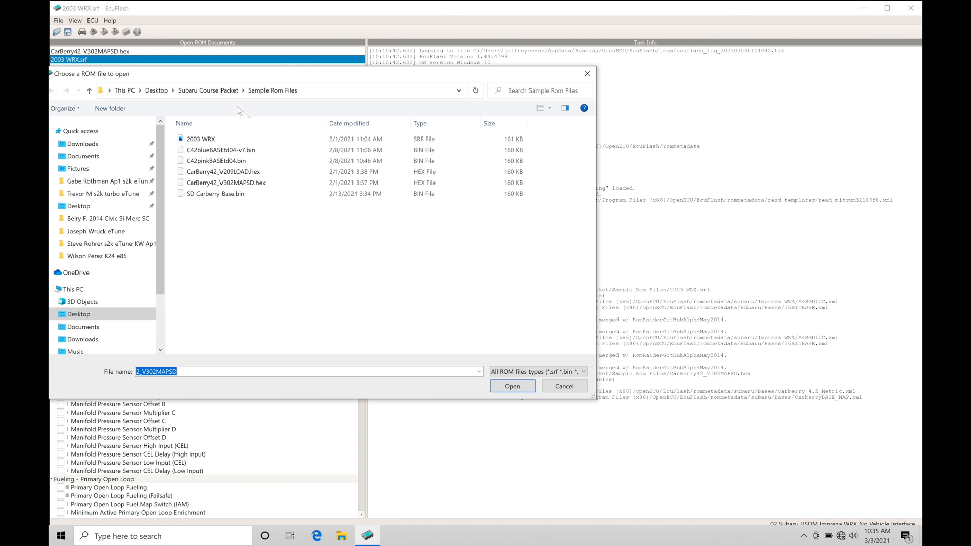
{"action": "mouse_move", "coordinate": [454, 119]}
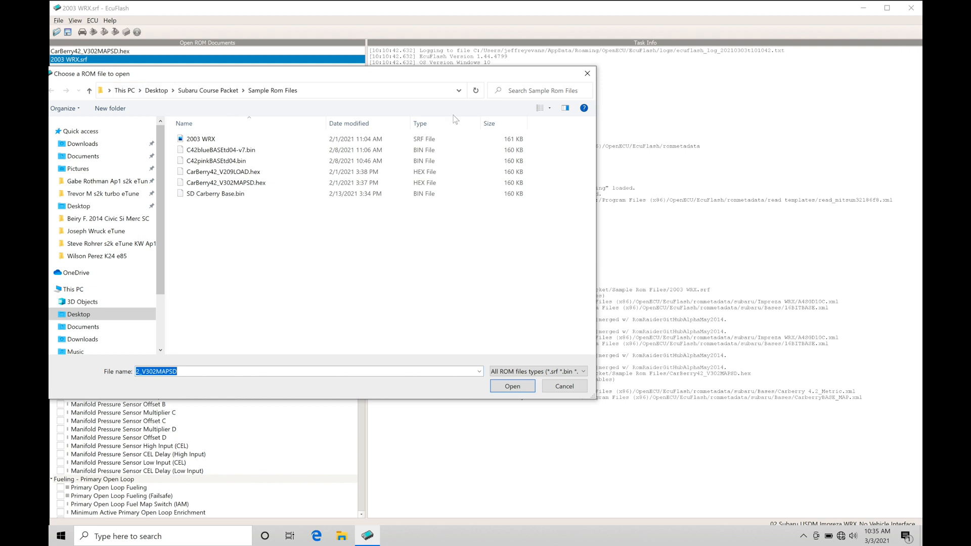
- Cancel the ROM file dialog and scroll the table list down to the fueling sections
{"action": "left_click", "coordinate": [512, 385]}
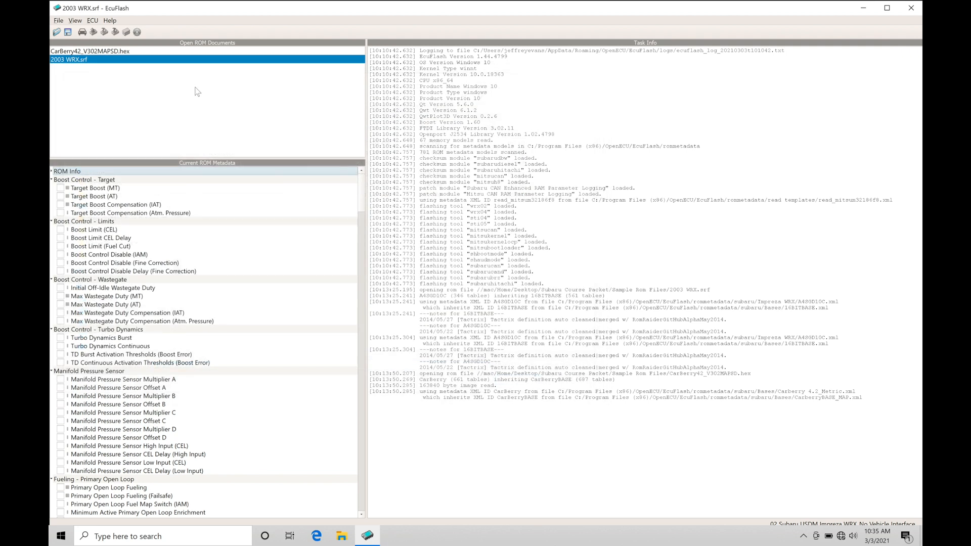
{"action": "mouse_move", "coordinate": [70, 71]}
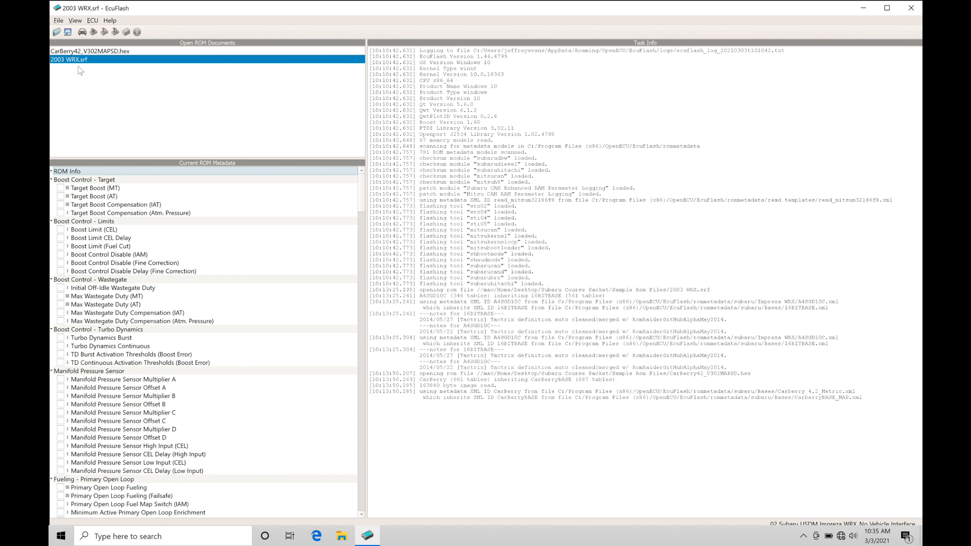
{"action": "mouse_move", "coordinate": [189, 173]}
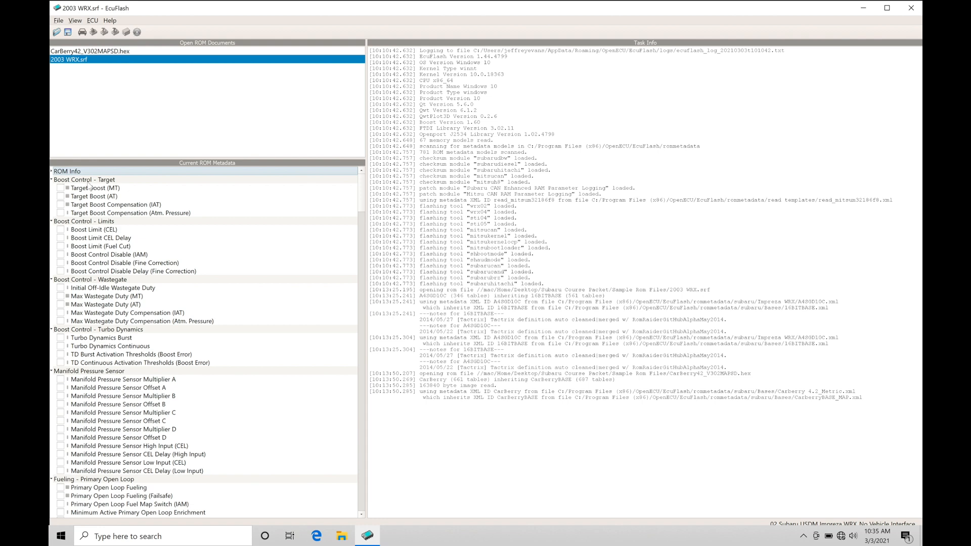
{"action": "scroll", "scroll_direction": "down", "scroll_amount": 3}
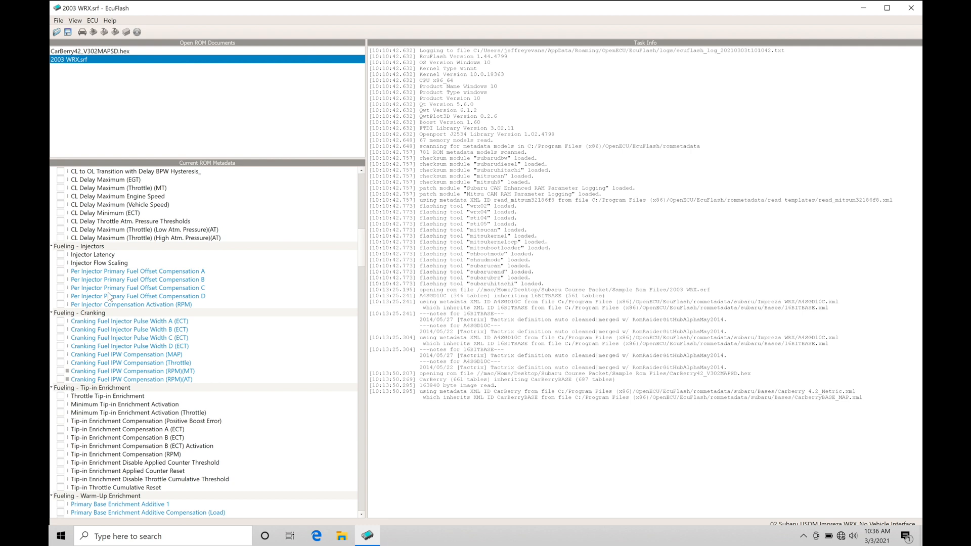
{"action": "double_click", "coordinate": [92, 255]}
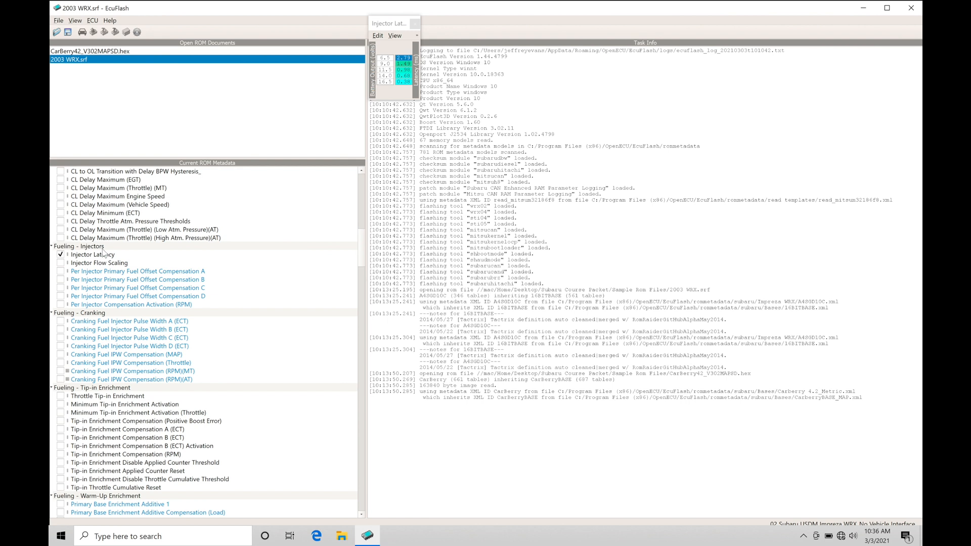
{"action": "mouse_move", "coordinate": [102, 254]}
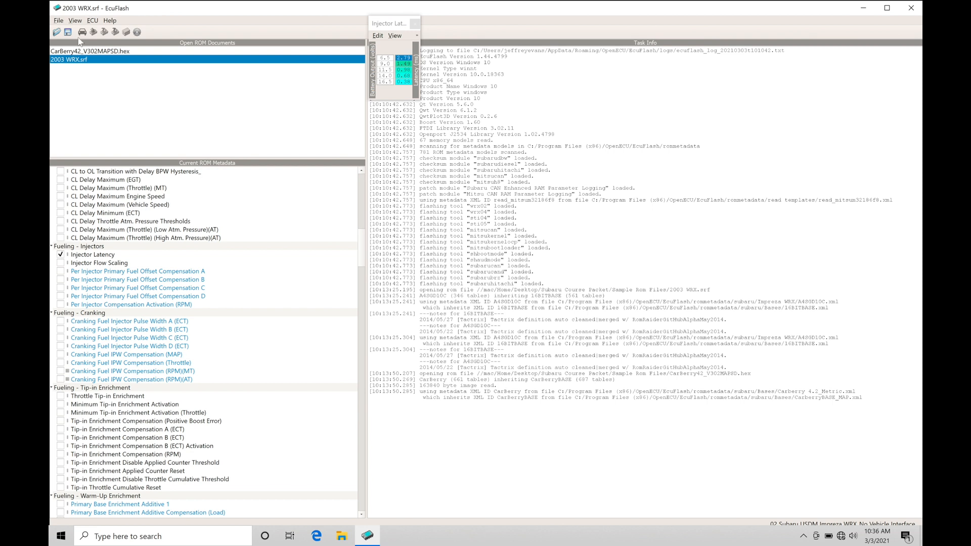
{"action": "mouse_move", "coordinate": [85, 68]}
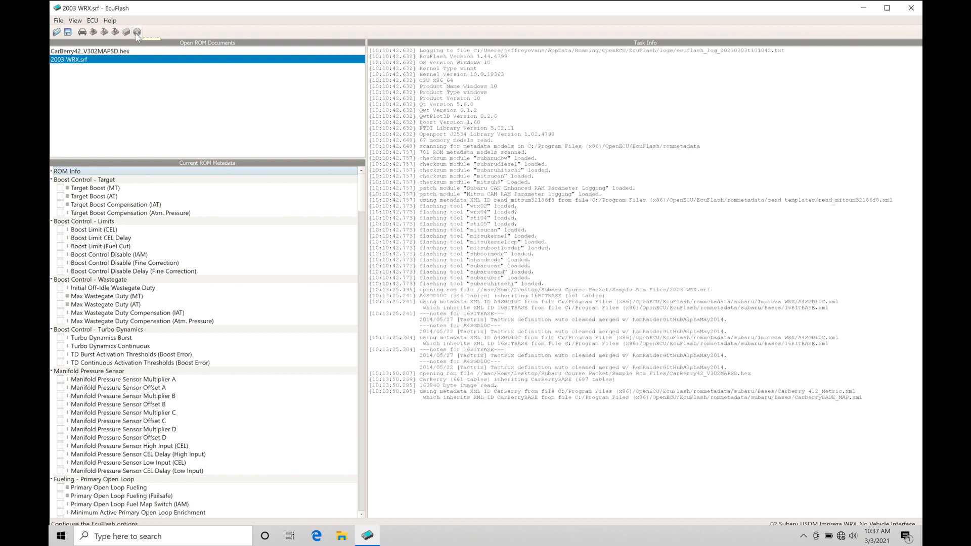
- Open the EcuFlash Options dialog from the gear toolbar button
{"action": "left_click", "coordinate": [137, 32]}
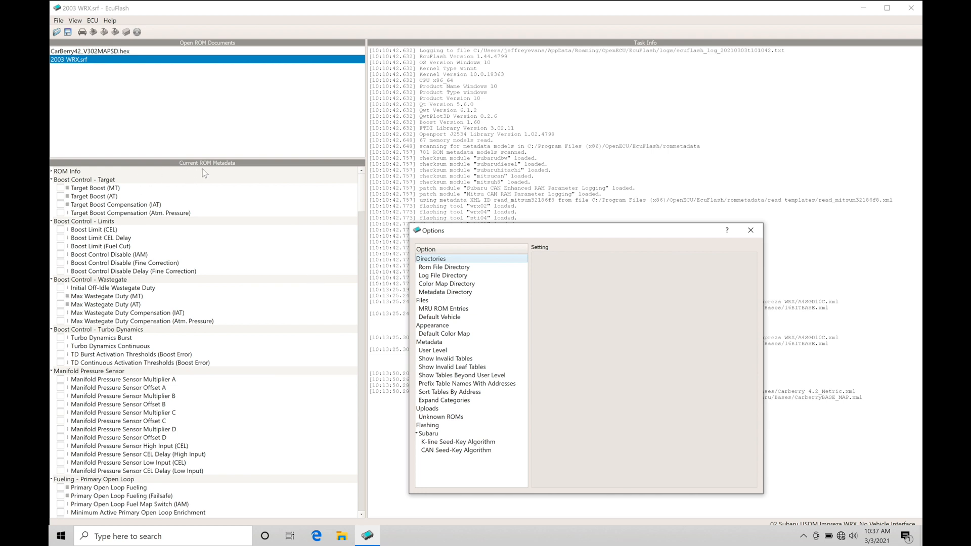
{"action": "mouse_move", "coordinate": [221, 181]}
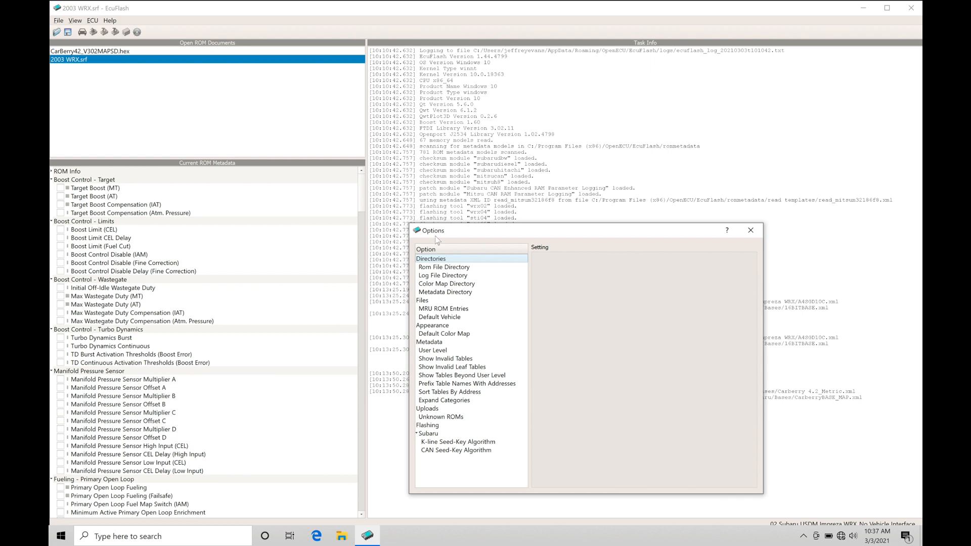
- View the Metadata Directory setting in Options, then close the dialog
{"action": "left_click", "coordinate": [445, 291]}
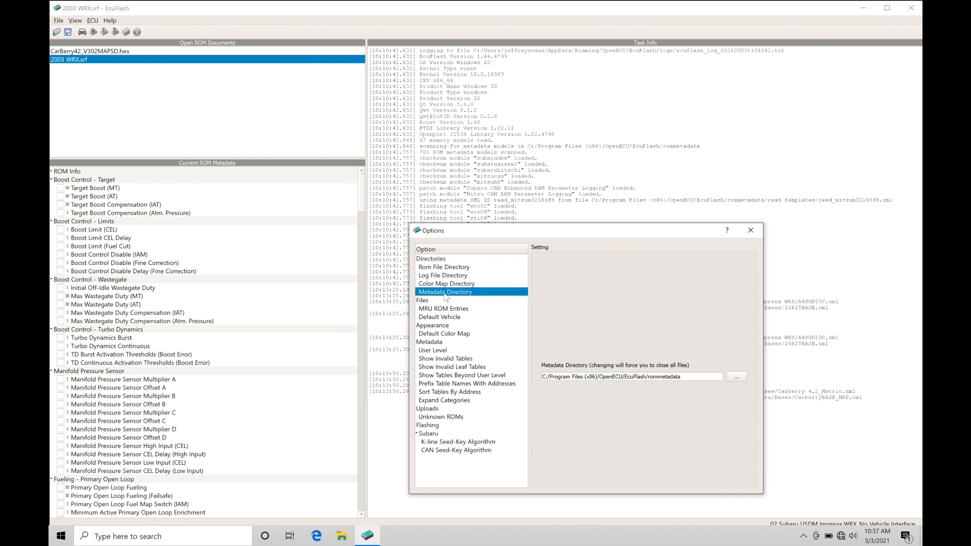
{"action": "mouse_move", "coordinate": [633, 388]}
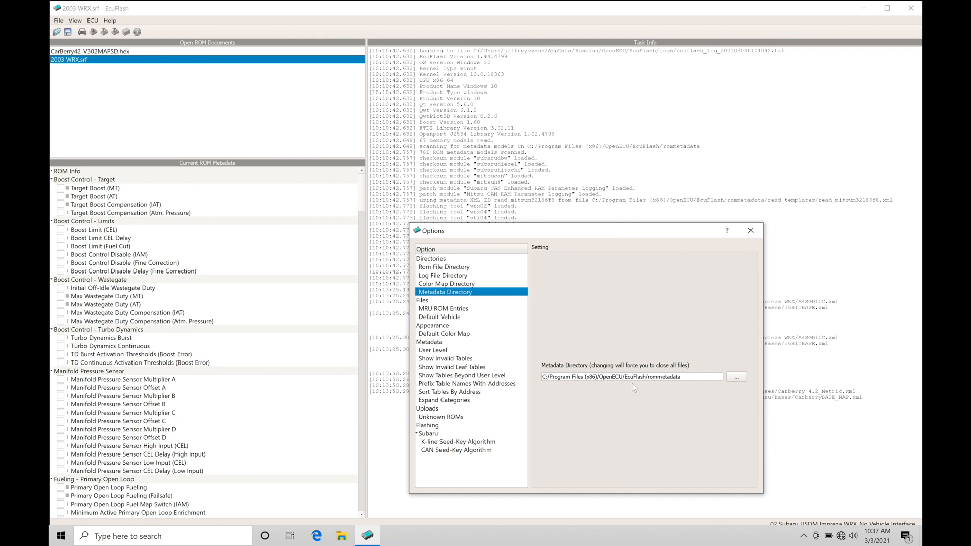
{"action": "mouse_move", "coordinate": [547, 386]}
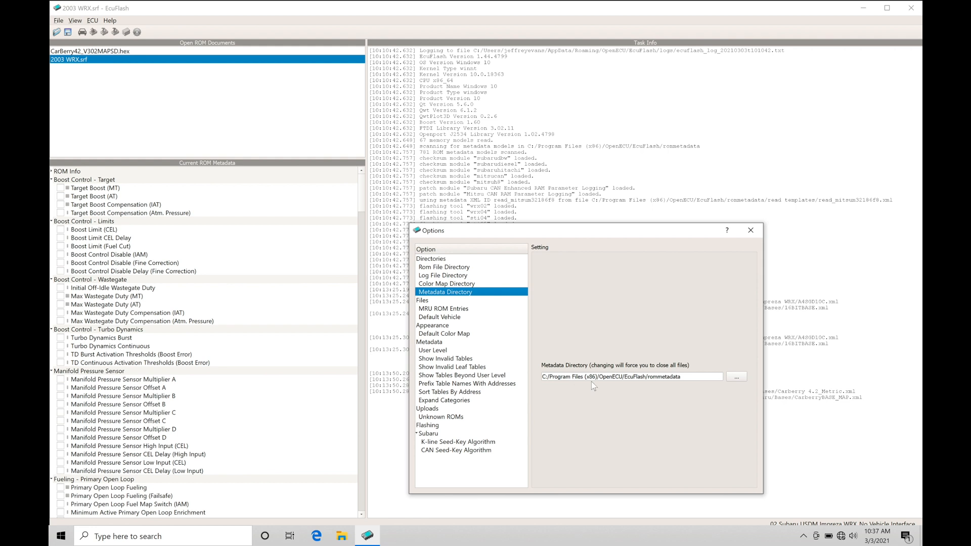
{"action": "mouse_move", "coordinate": [616, 385]}
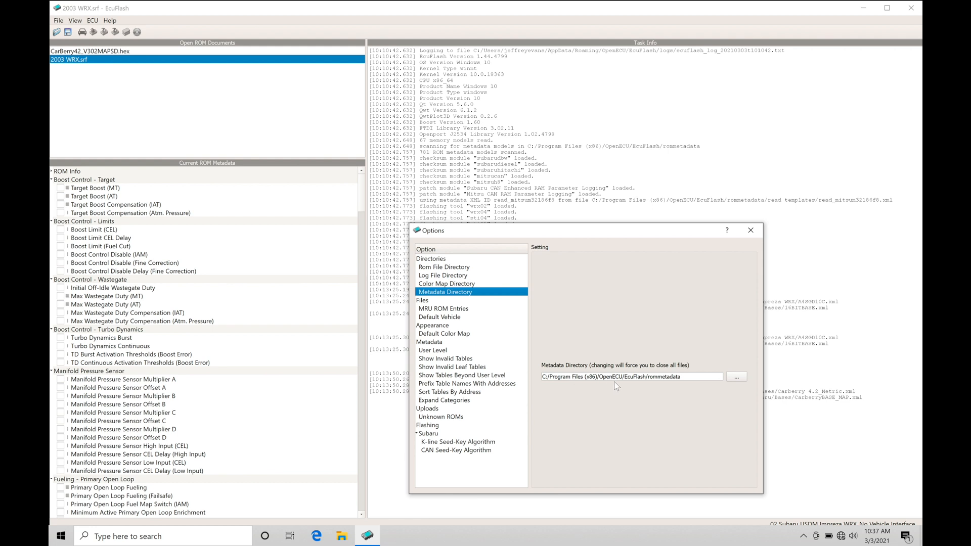
{"action": "mouse_move", "coordinate": [658, 441]}
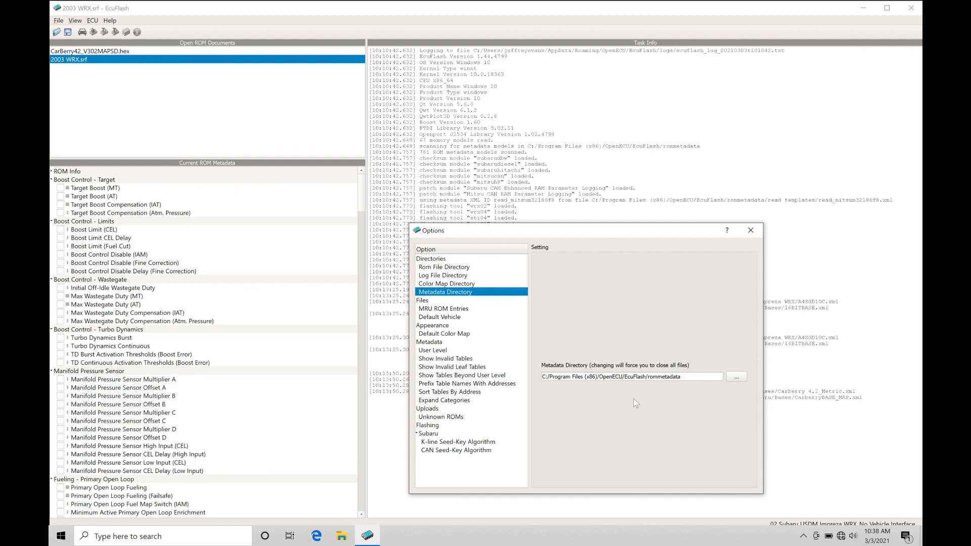
{"action": "mouse_move", "coordinate": [615, 397]}
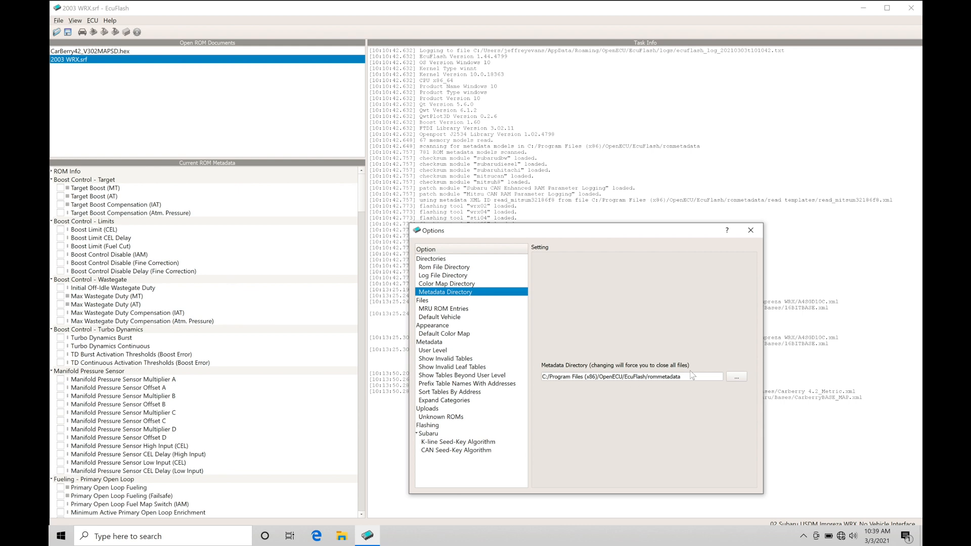
{"action": "left_click", "coordinate": [751, 230]}
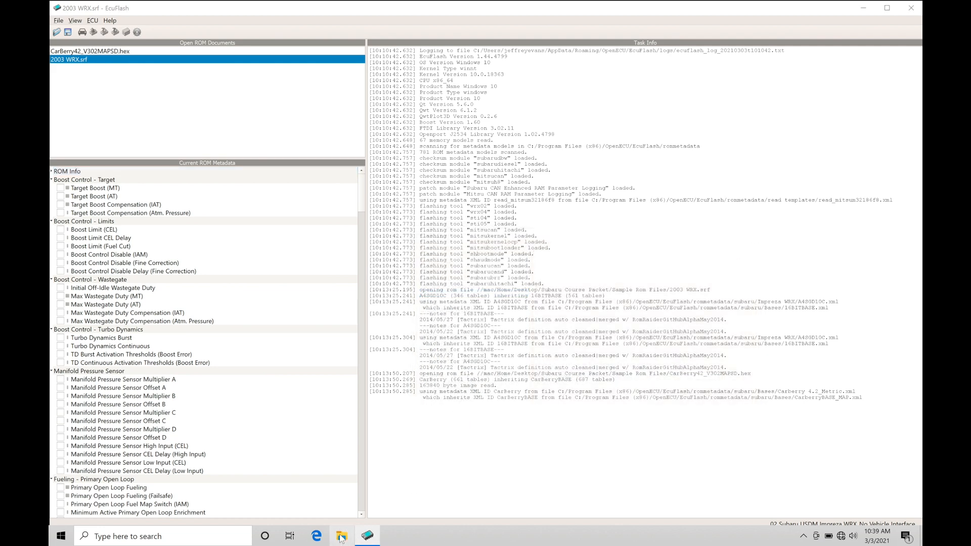
- Launch File Explorer from the taskbar and browse into Local Disk (C:)
{"action": "left_click", "coordinate": [340, 536]}
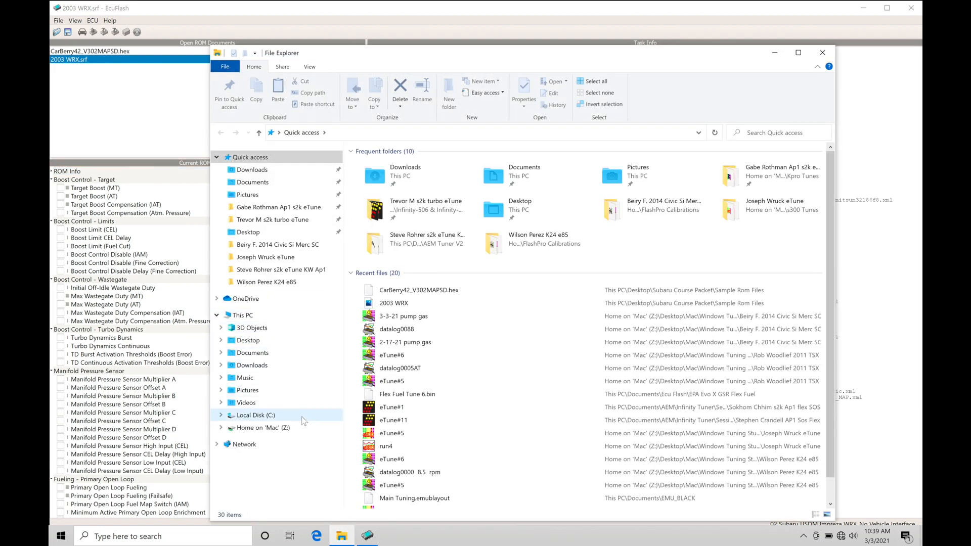
{"action": "left_click", "coordinate": [255, 415]}
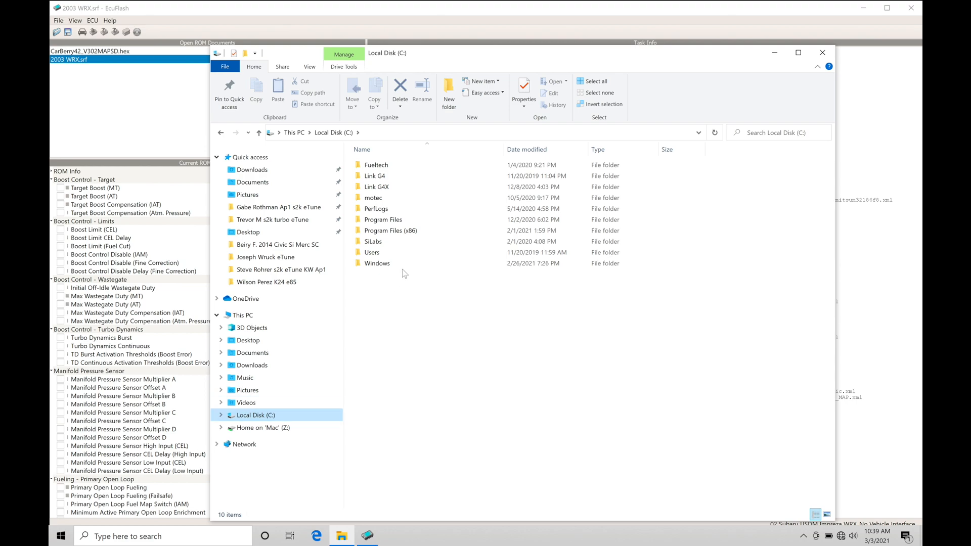